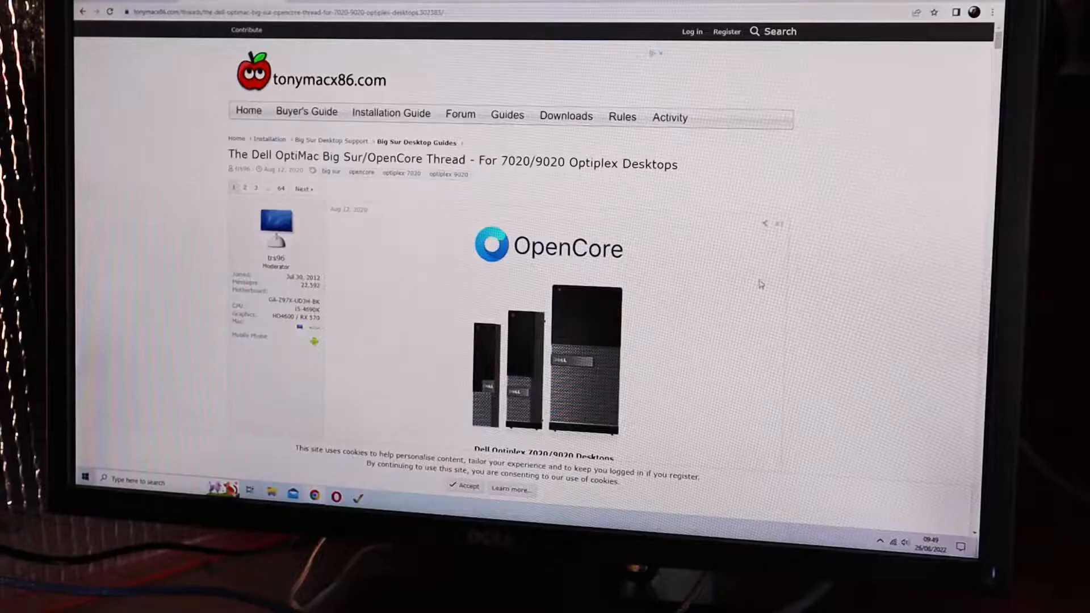
scroll(down, 3)
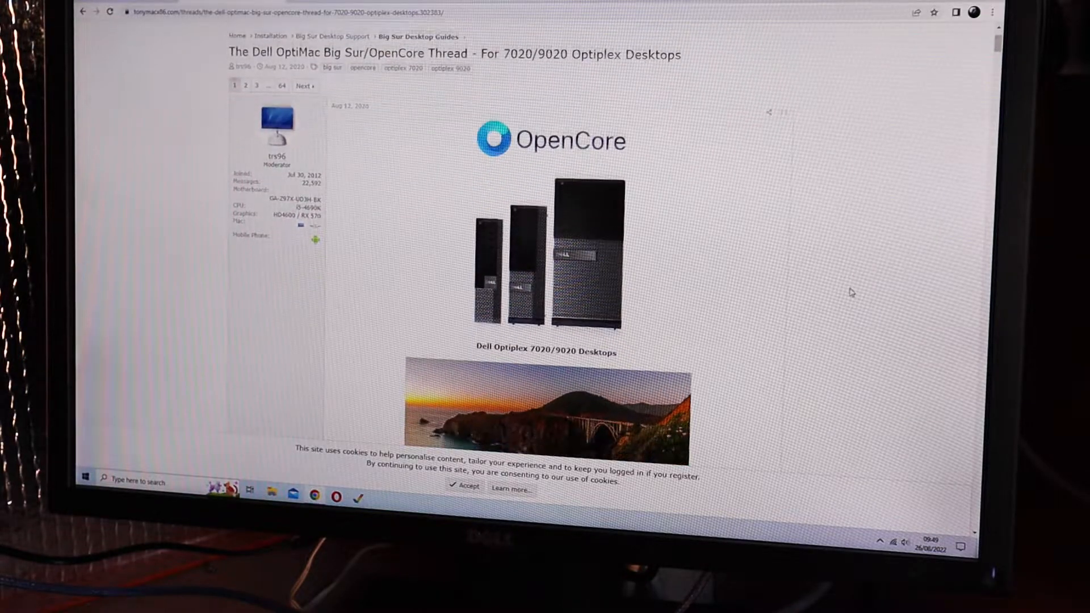
scroll(down, 3)
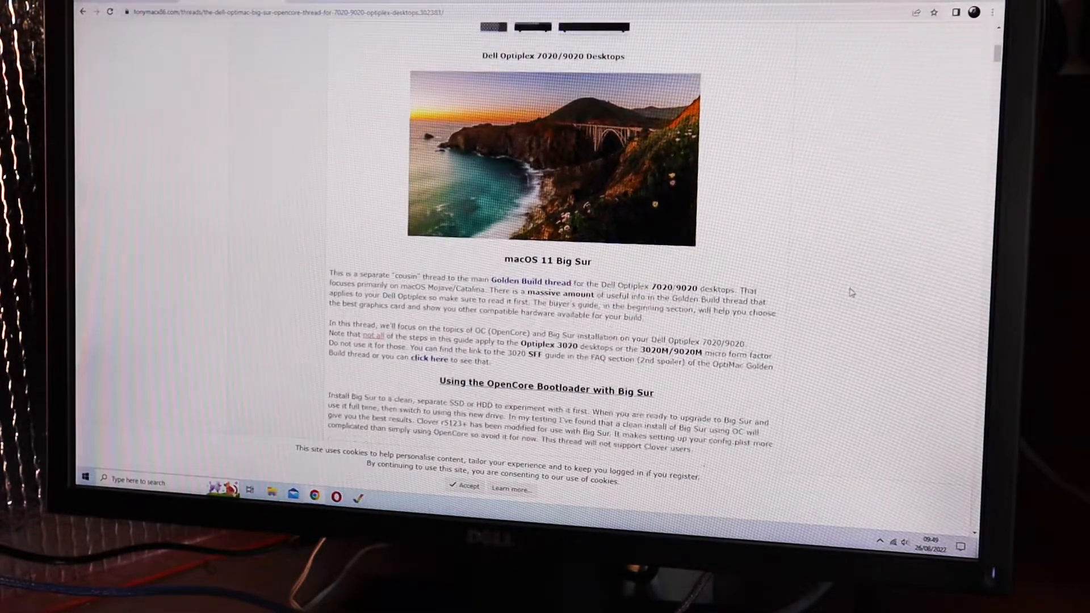
scroll(down, 3)
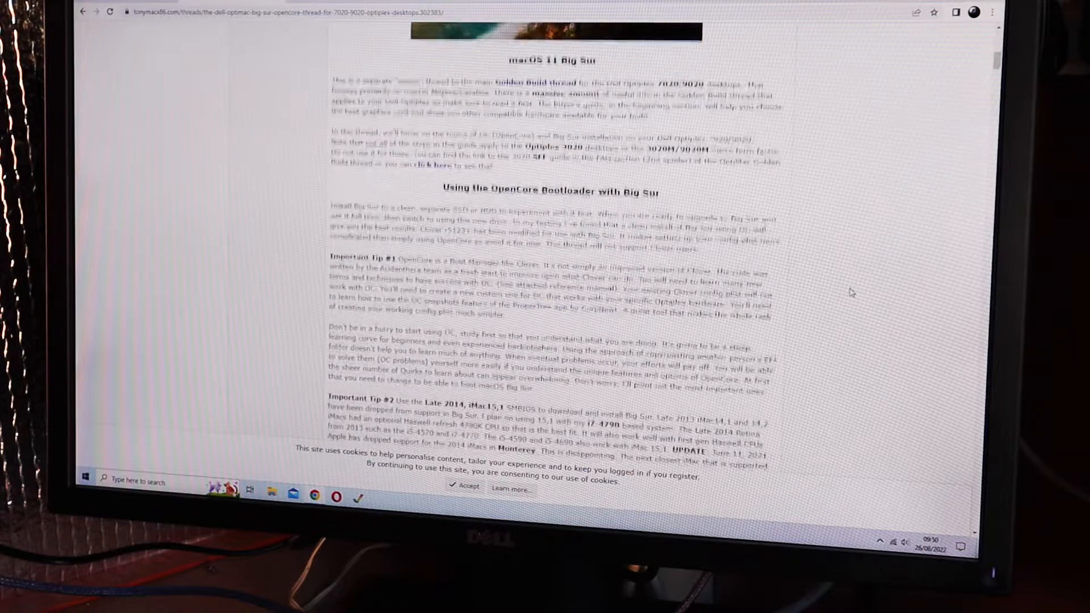